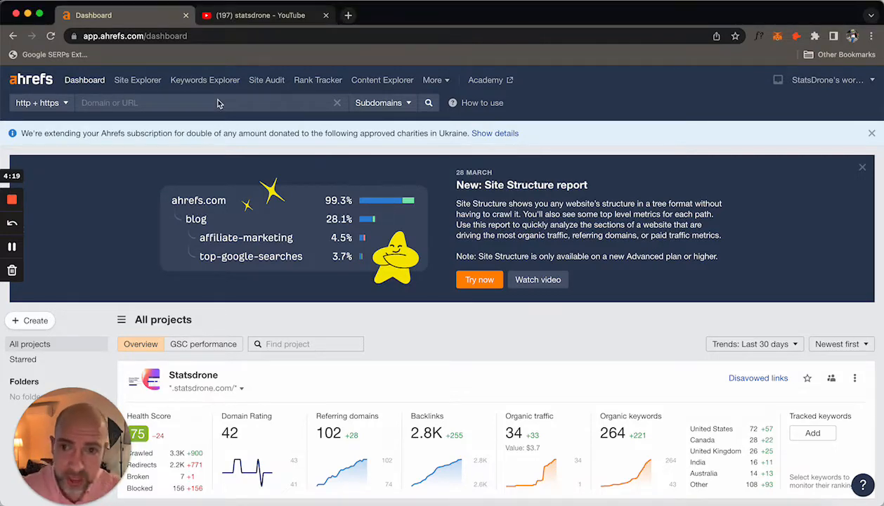
Type kingbillycasino.com into the Ahrefs domain search field.
text(kingca)
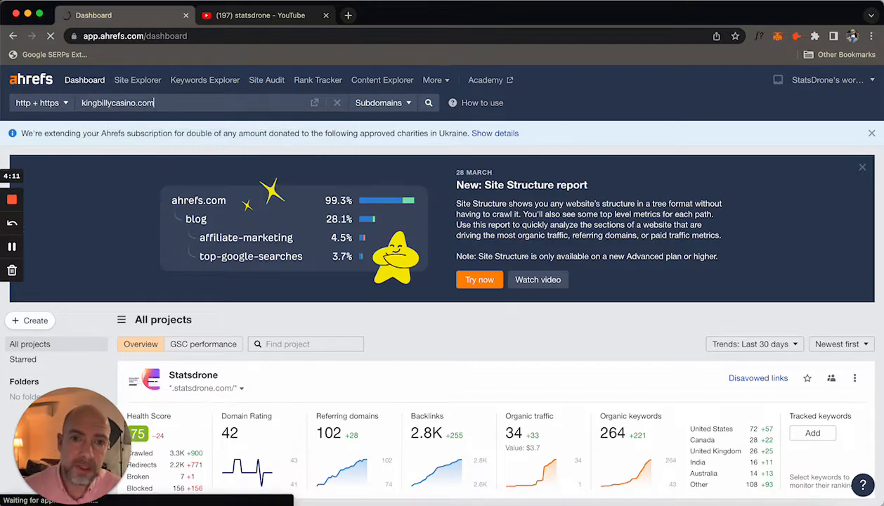
Run the search and scan the overview showing DR 64, 598K backlinks, 2.18K referring domains.
click(428, 103)
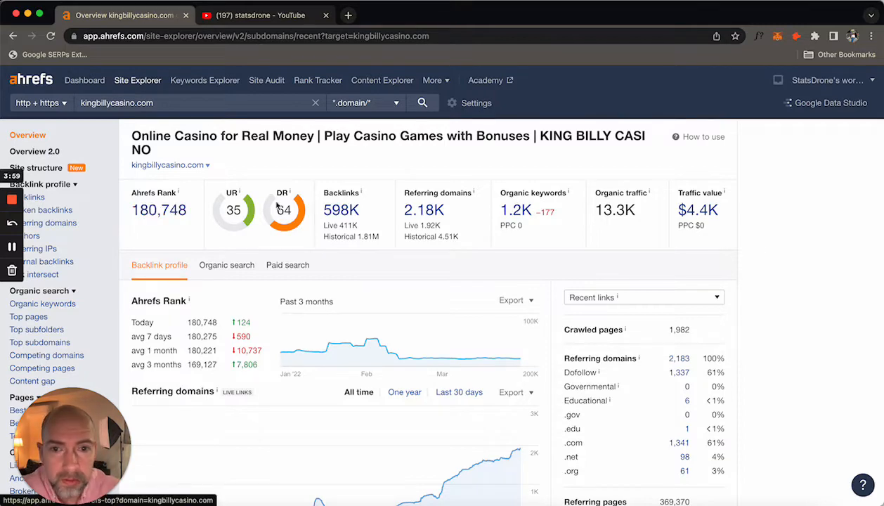
scroll(down, 3)
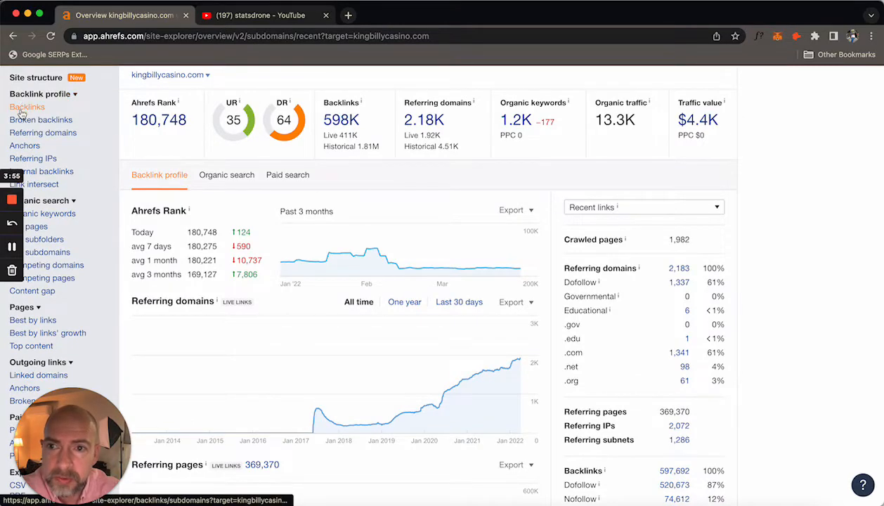
scroll(up, 3)
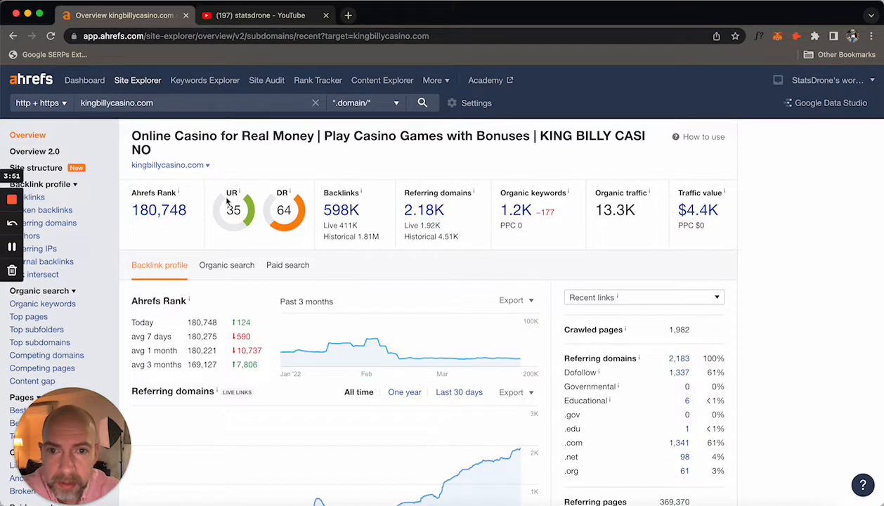
mouse_move(290, 192)
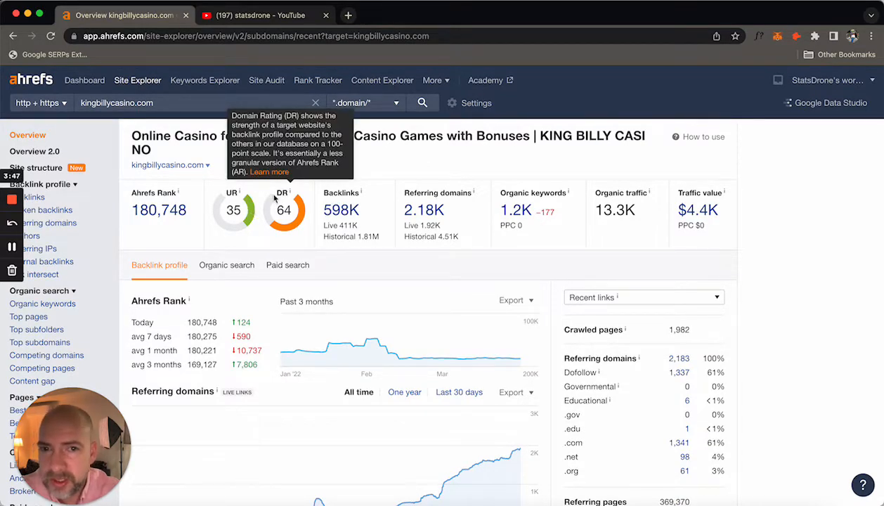
mouse_move(265, 206)
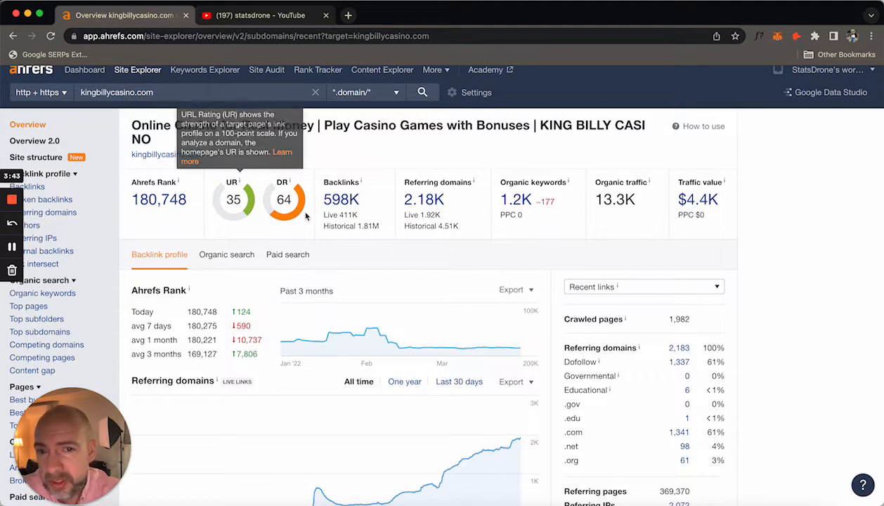
Review the referring-domains chart rising to 1,924 by March 2022.
scroll(down, 3)
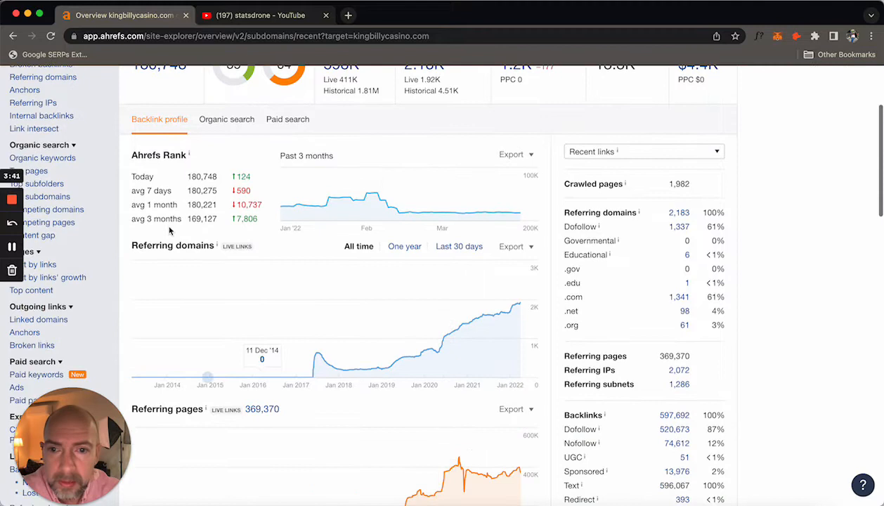
mouse_move(407, 357)
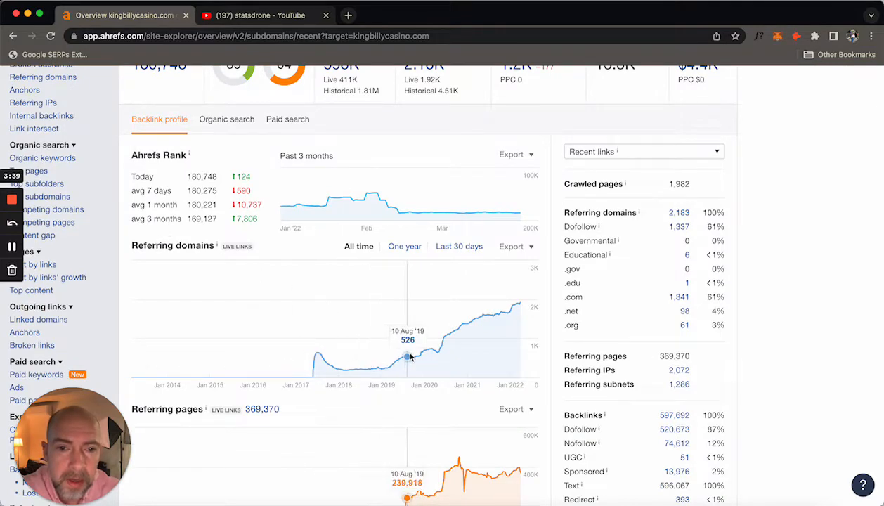
mouse_move(456, 330)
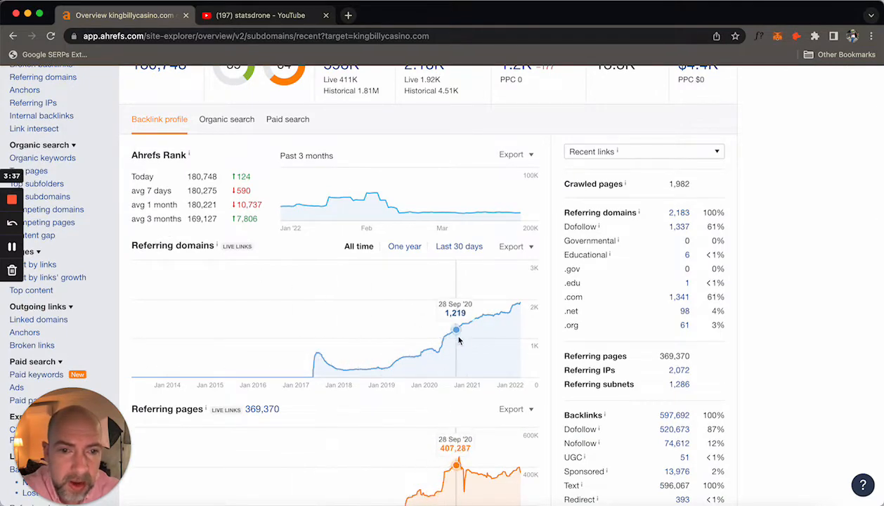
mouse_move(481, 317)
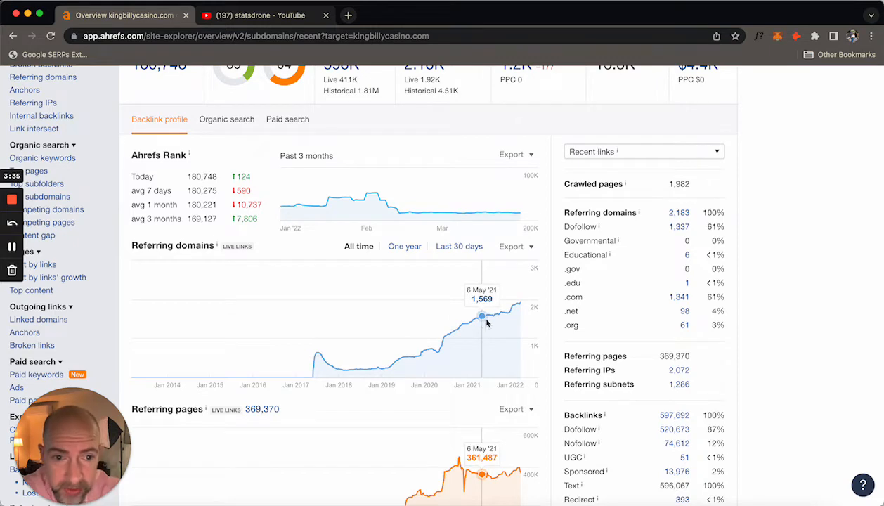
mouse_move(519, 302)
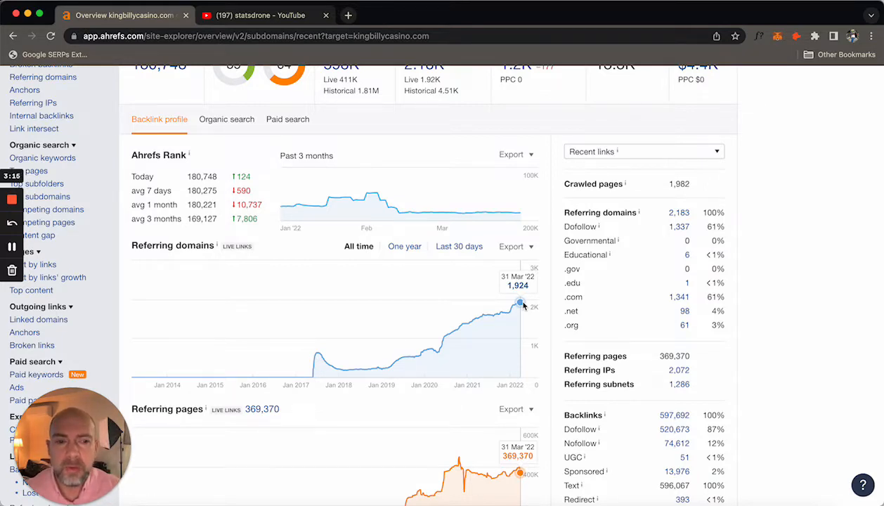
scroll(up, 3)
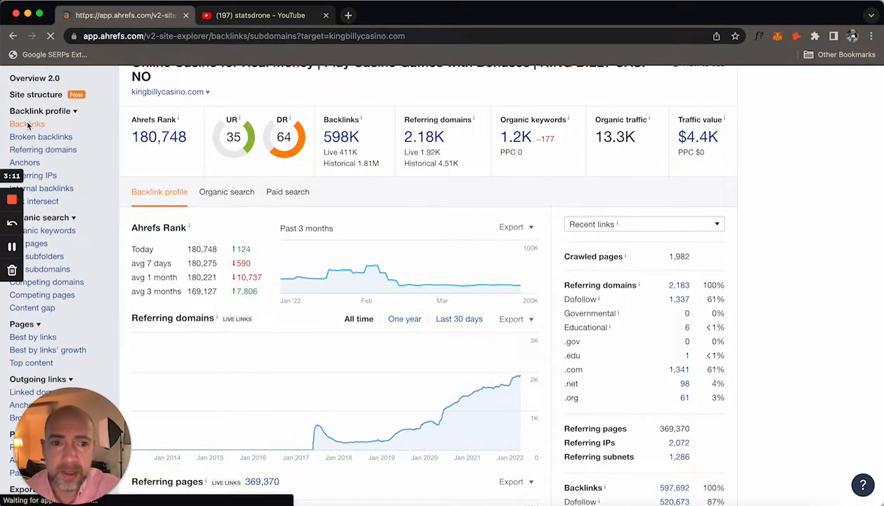
click(26, 123)
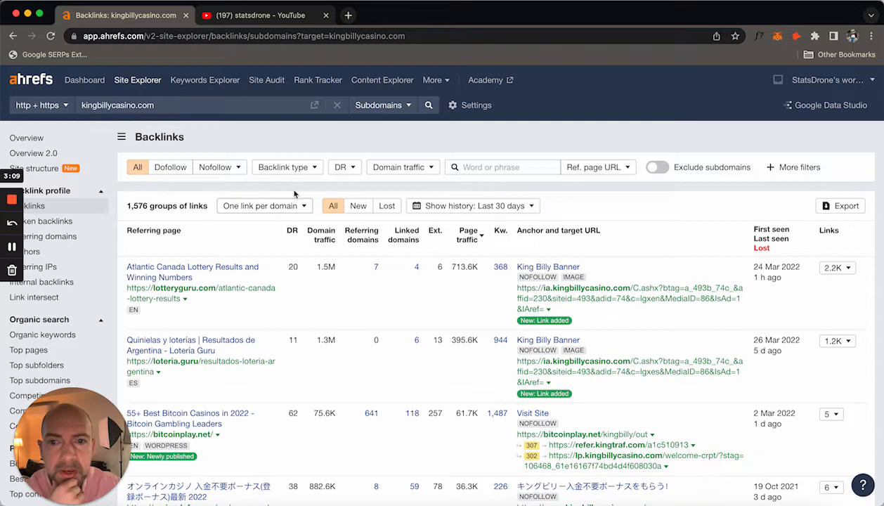
mouse_move(460, 260)
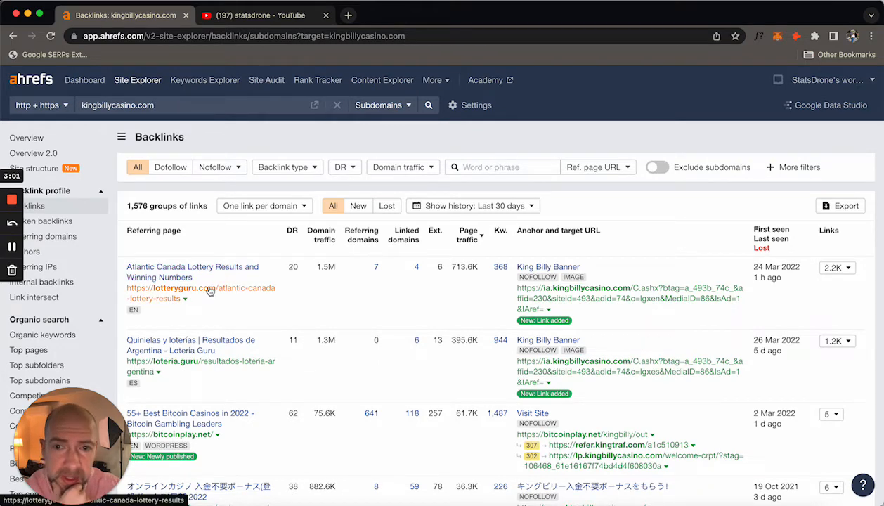
mouse_move(219, 293)
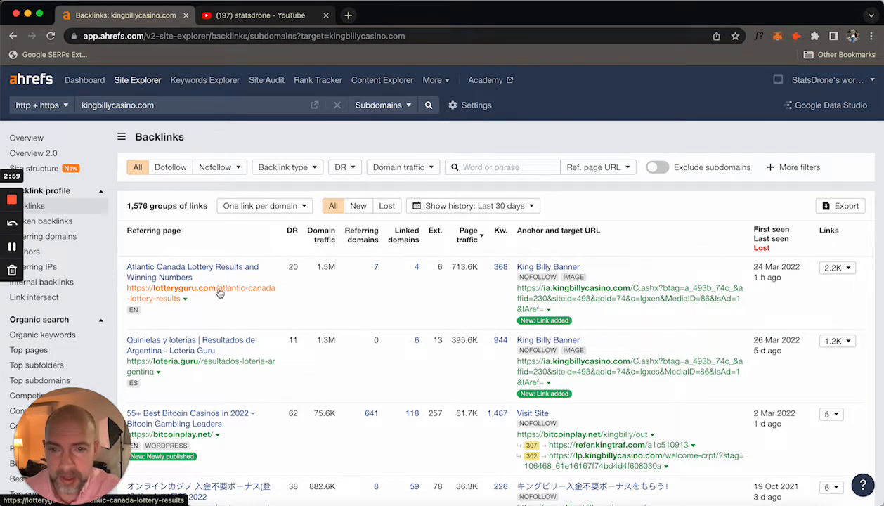
scroll(down, 3)
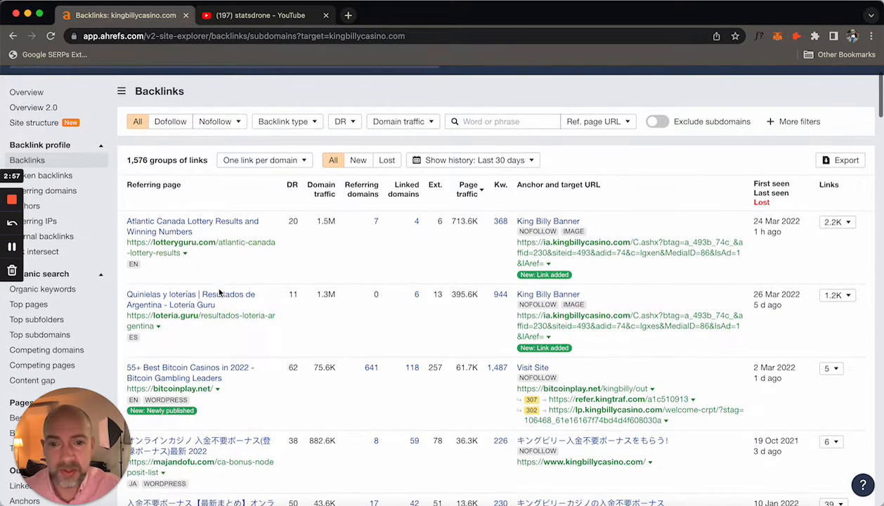
scroll(down, 3)
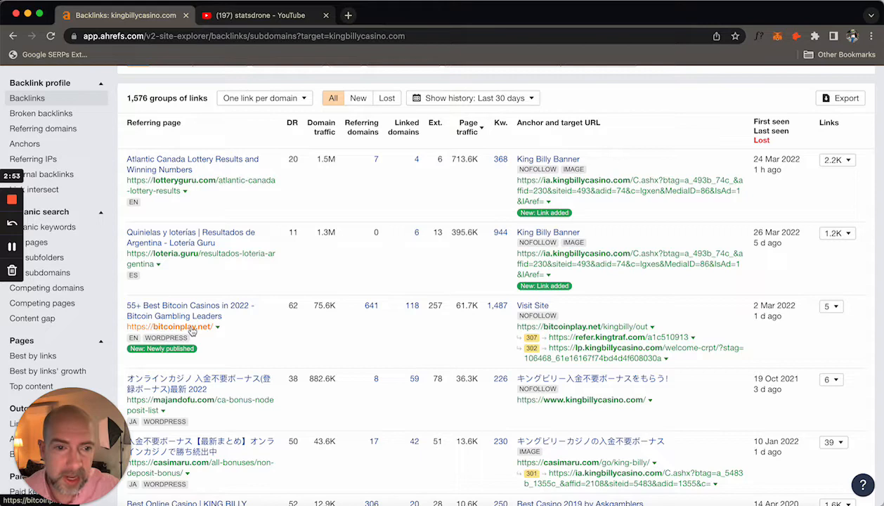
scroll(up, 3)
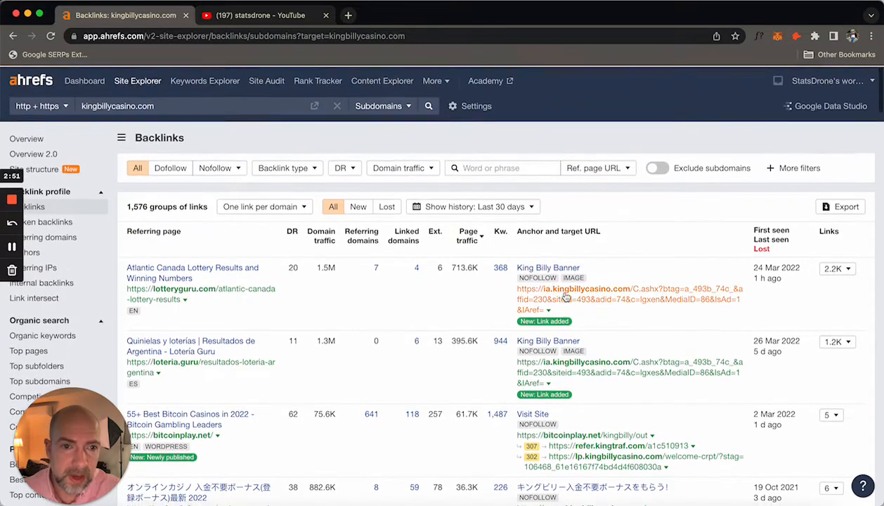
mouse_move(558, 231)
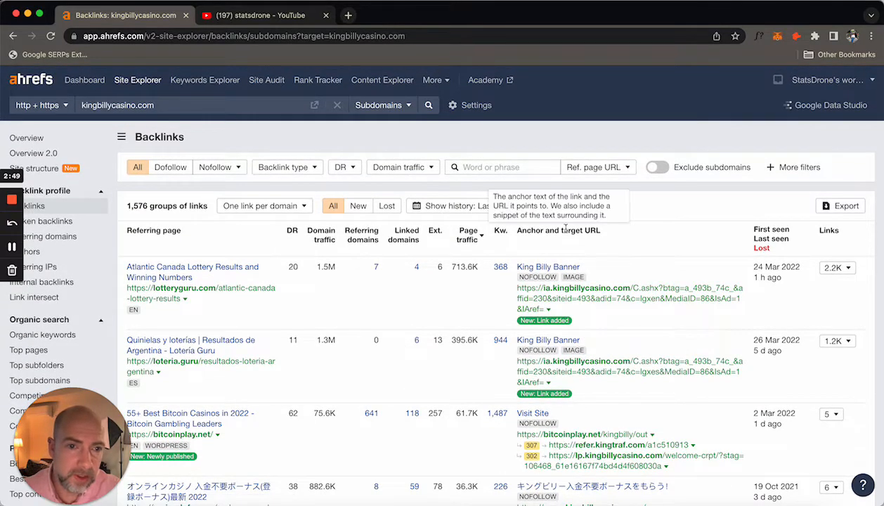
mouse_move(516, 231)
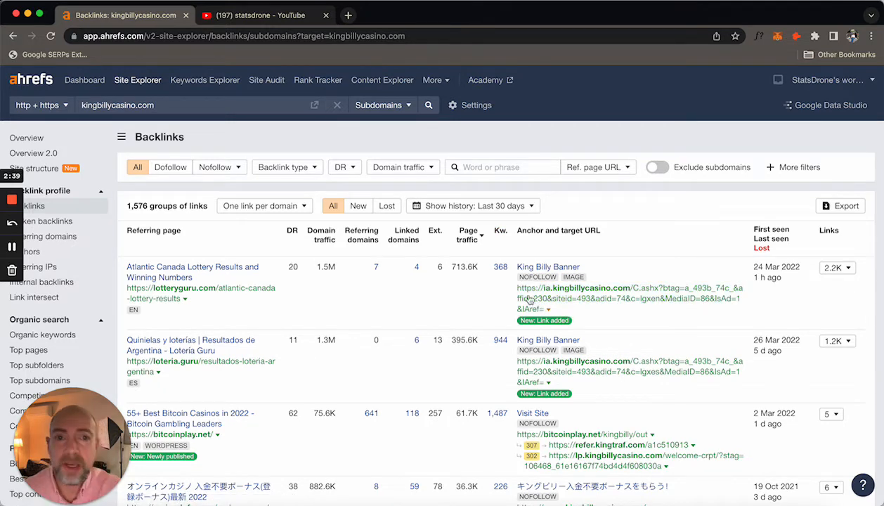
mouse_move(503, 288)
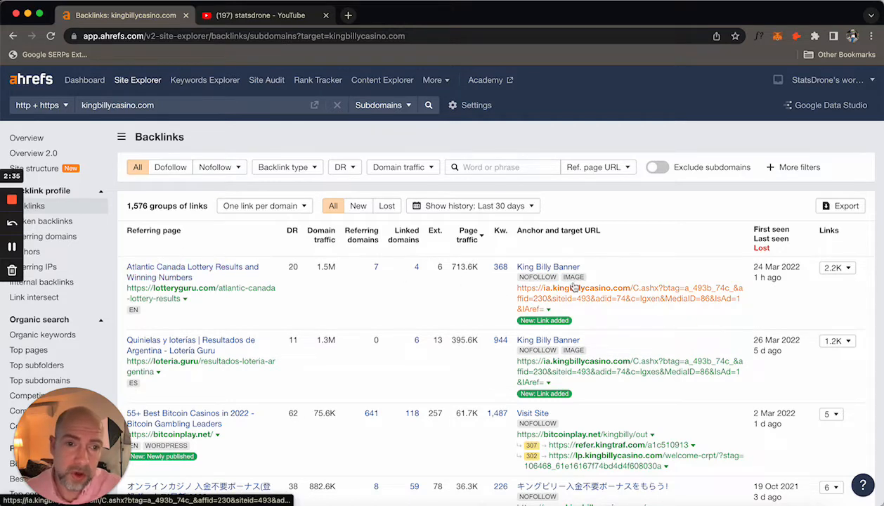
mouse_move(573, 287)
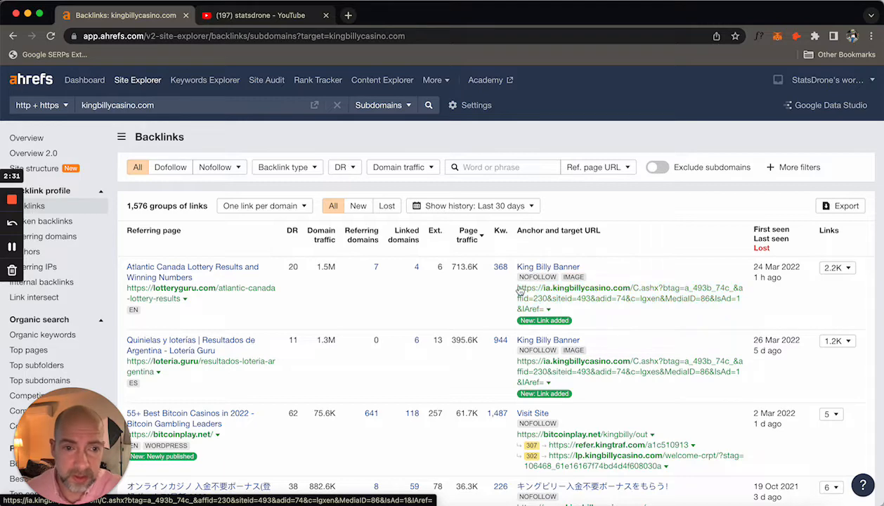
mouse_move(572, 287)
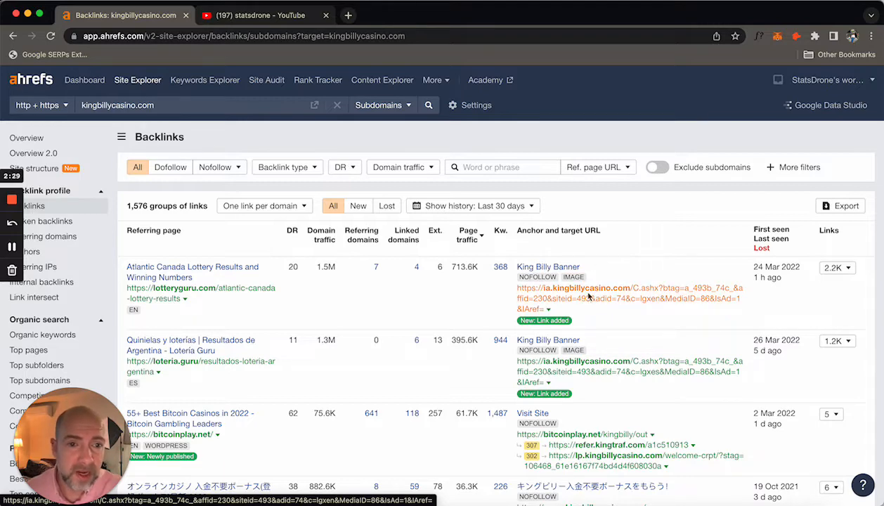
scroll(down, 3)
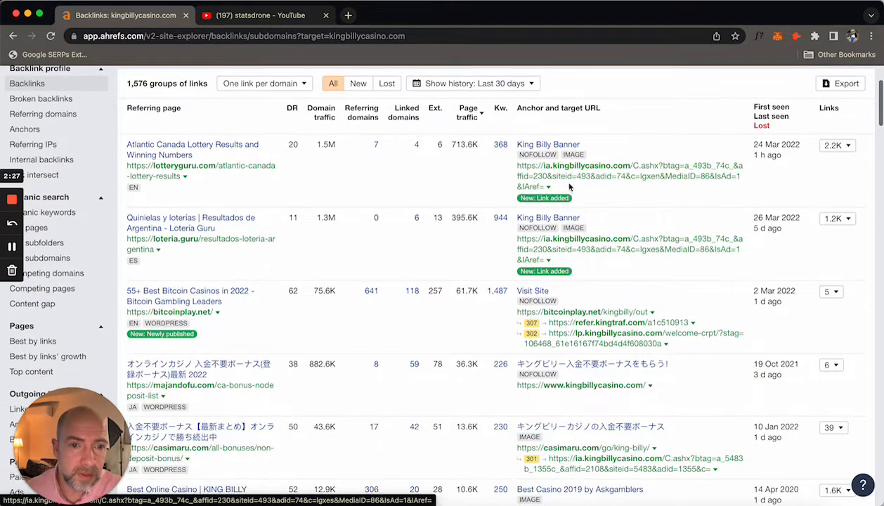
scroll(down, 3)
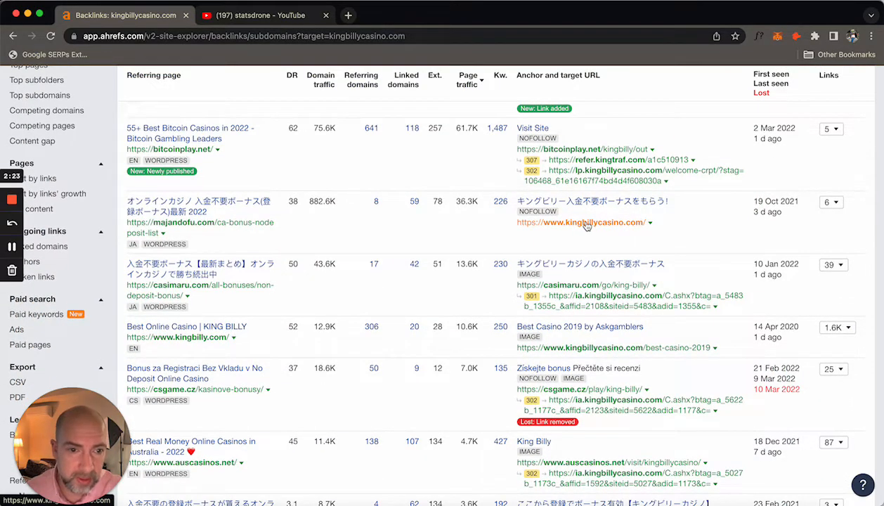
scroll(down, 3)
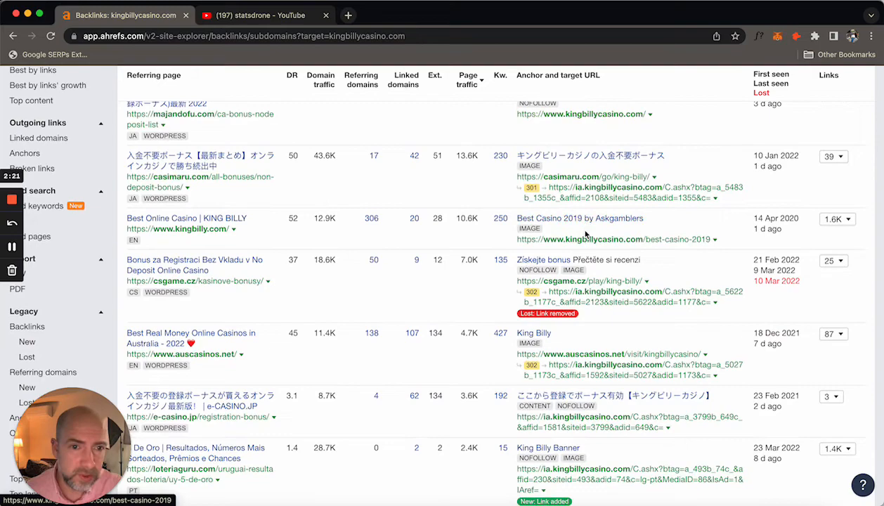
scroll(down, 3)
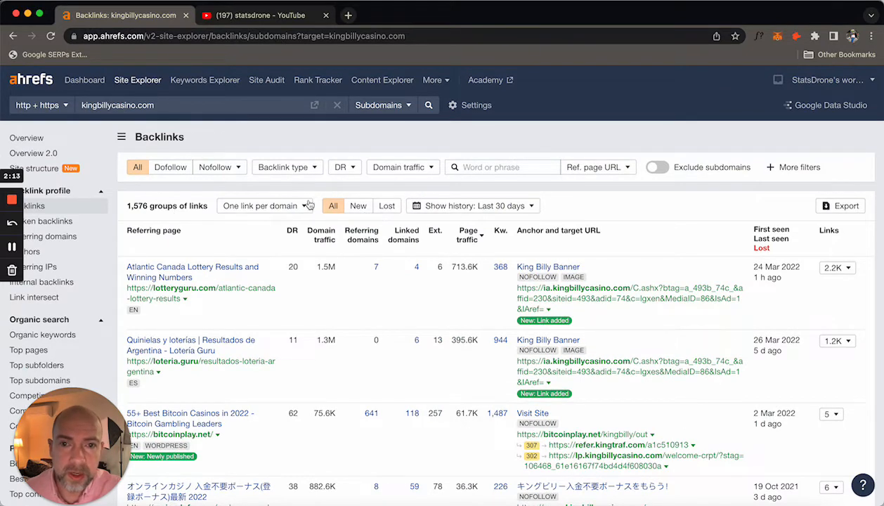
click(264, 206)
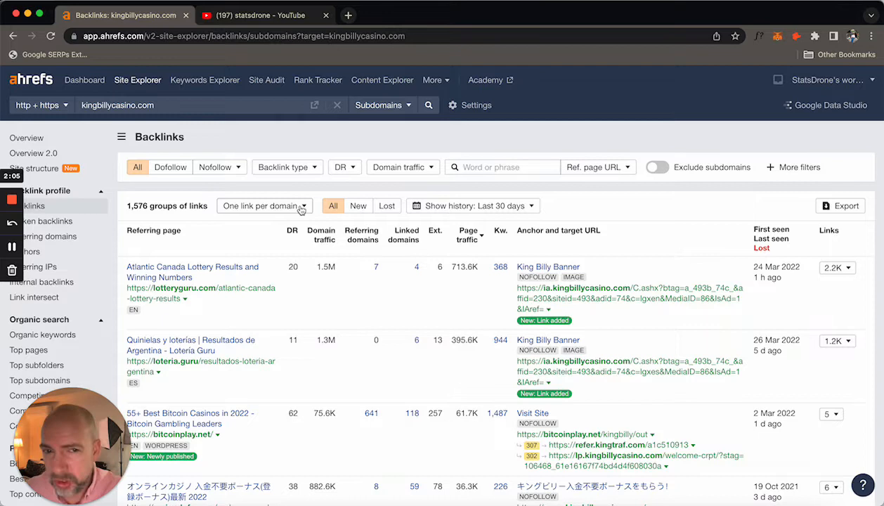
mouse_move(358, 206)
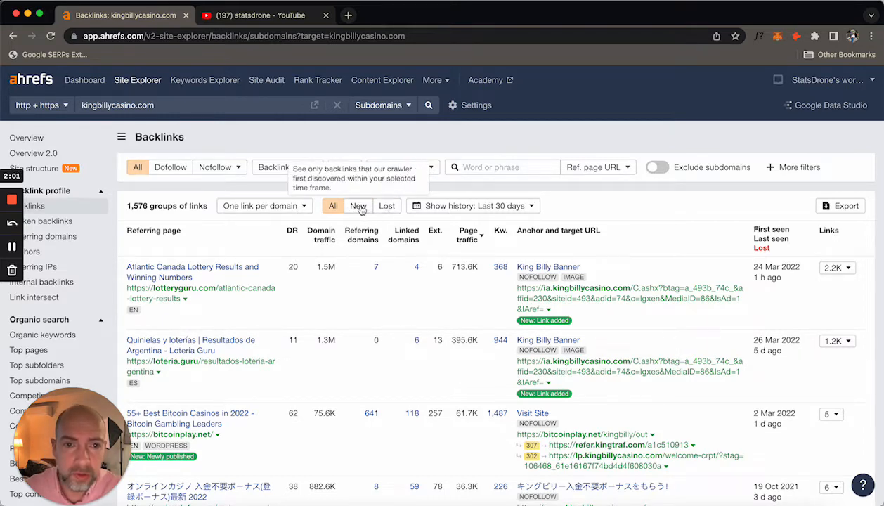
click(473, 205)
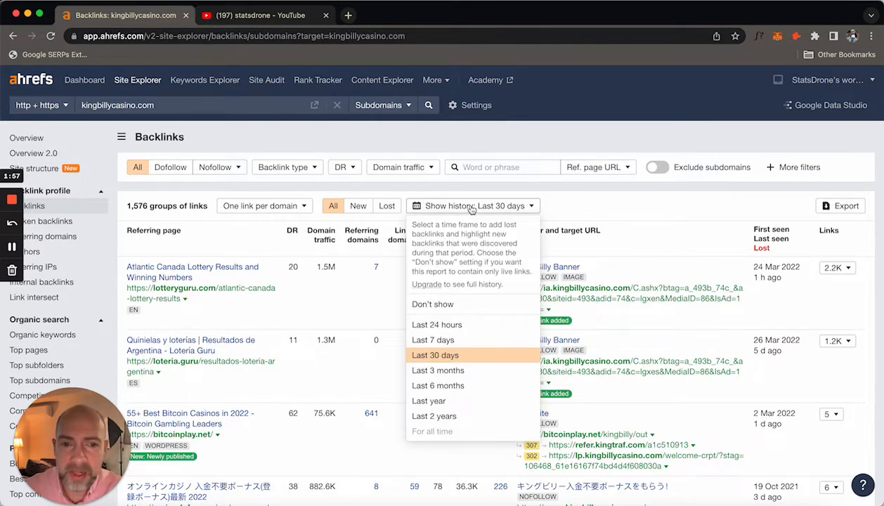
mouse_move(644, 220)
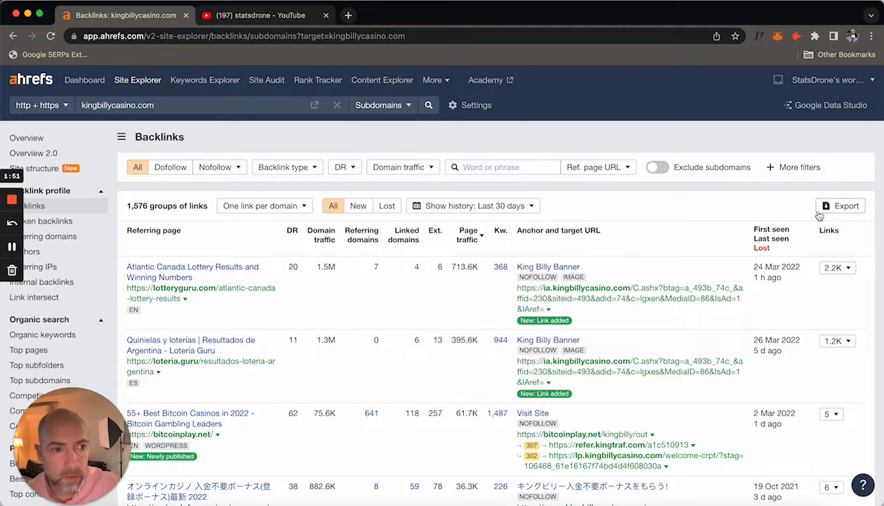
Export all 1,576 backlink rows to CSV and open the downloaded file.
click(839, 205)
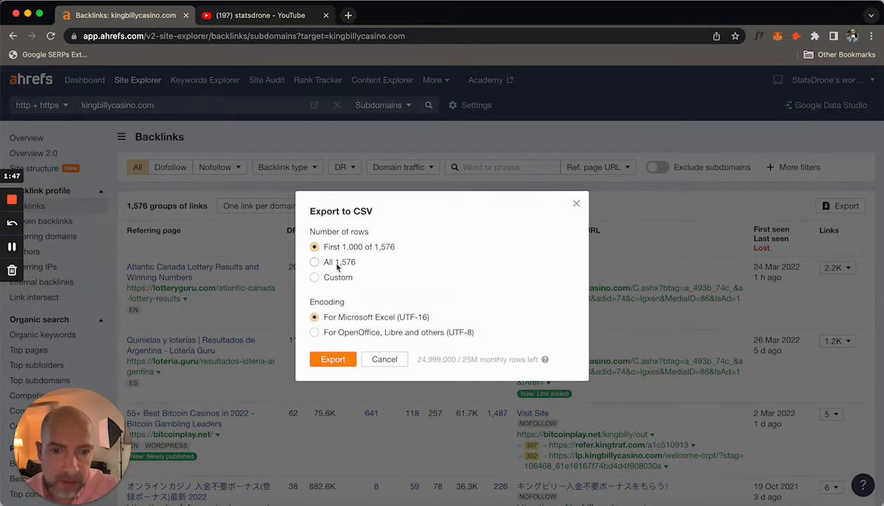
click(314, 261)
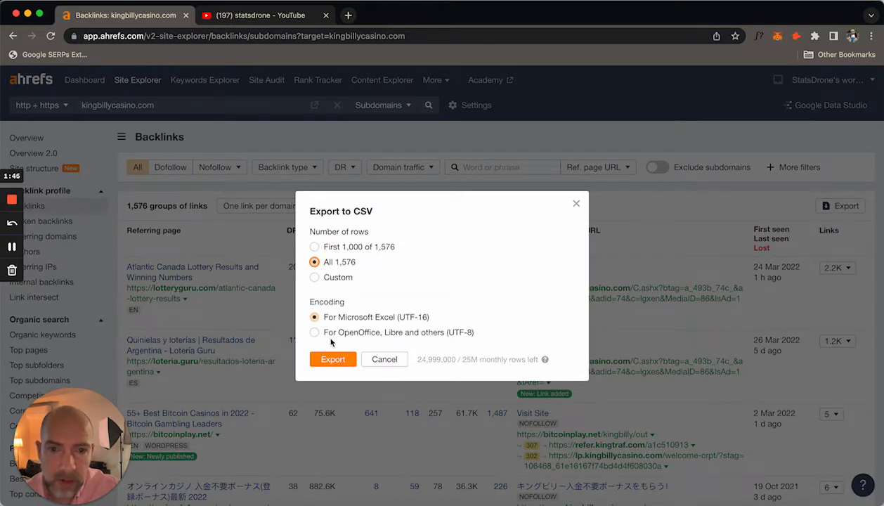
click(332, 359)
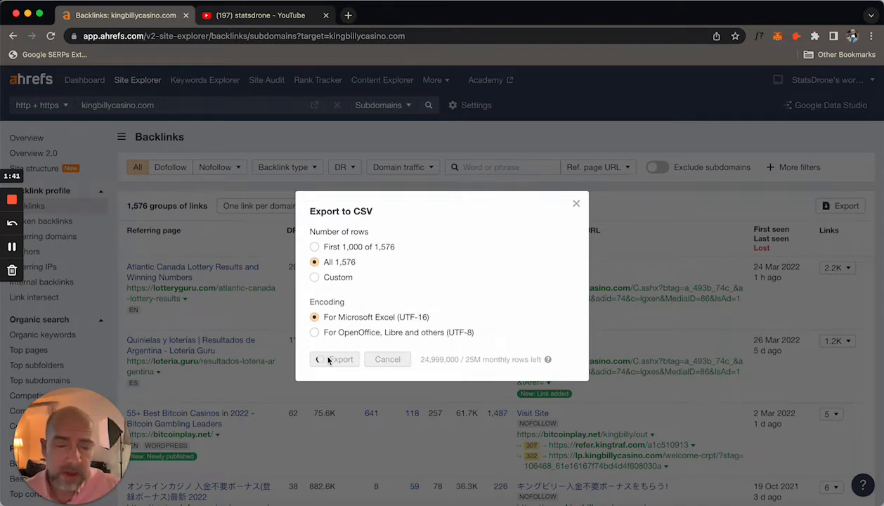
click(339, 359)
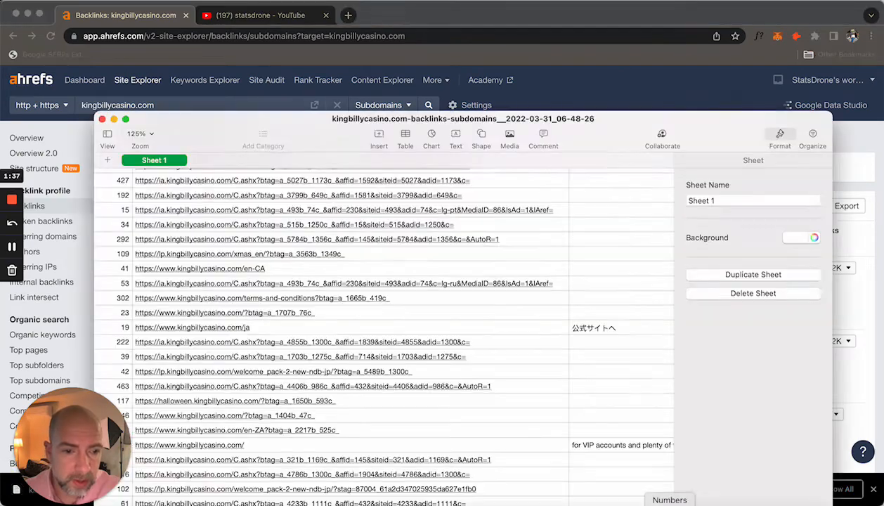
Open the kingbillycasino.com/en-CA target URL from the sheet in a browser tab.
scroll(up, 3)
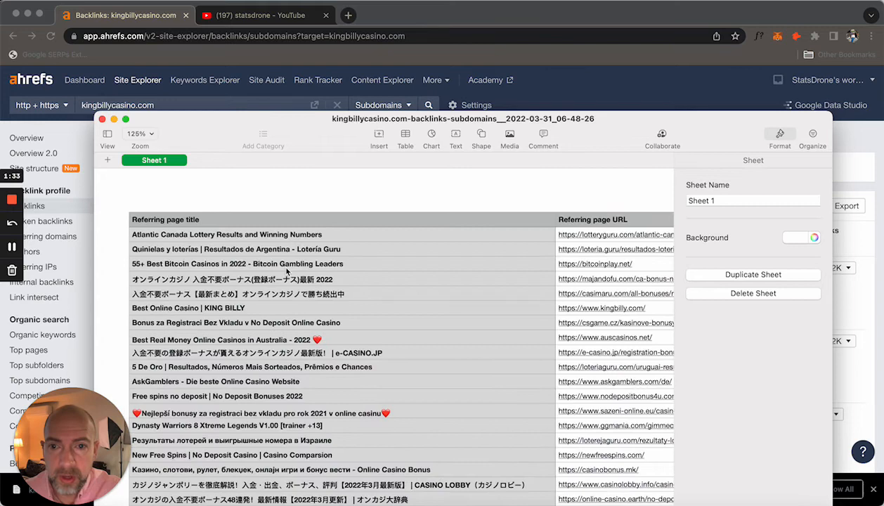
mouse_move(376, 251)
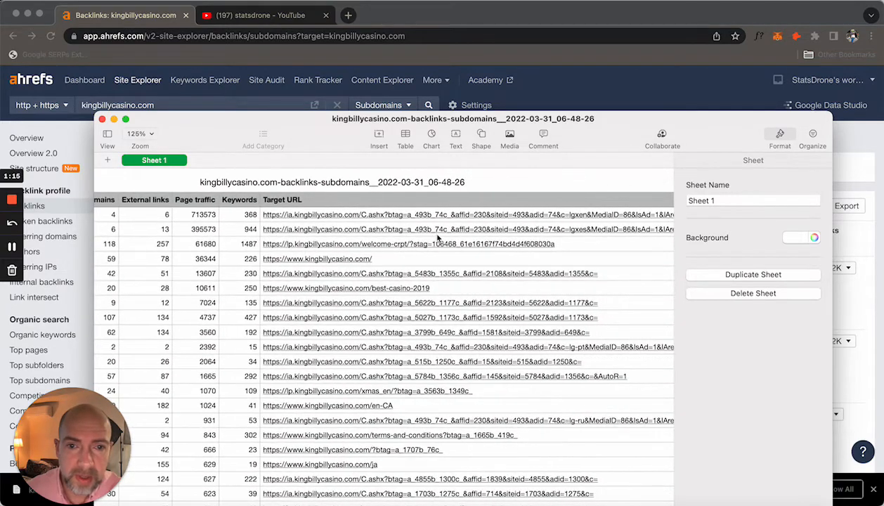
mouse_move(323, 216)
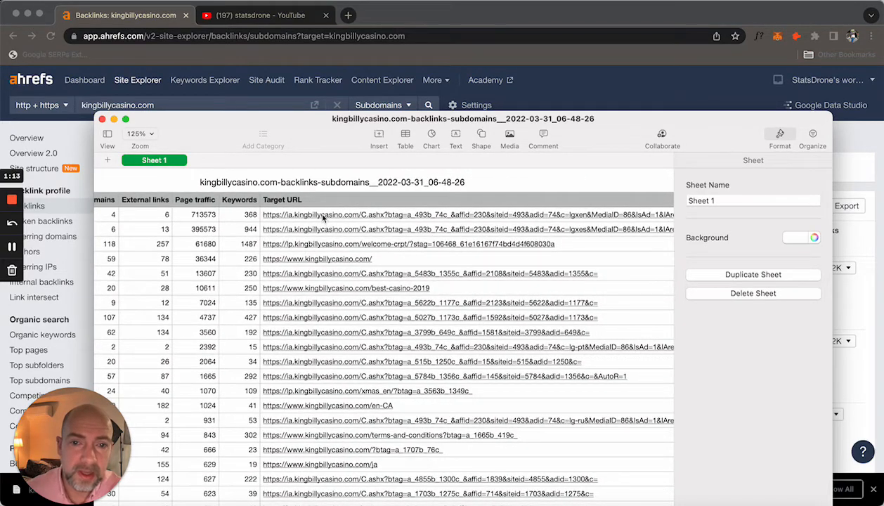
click(328, 405)
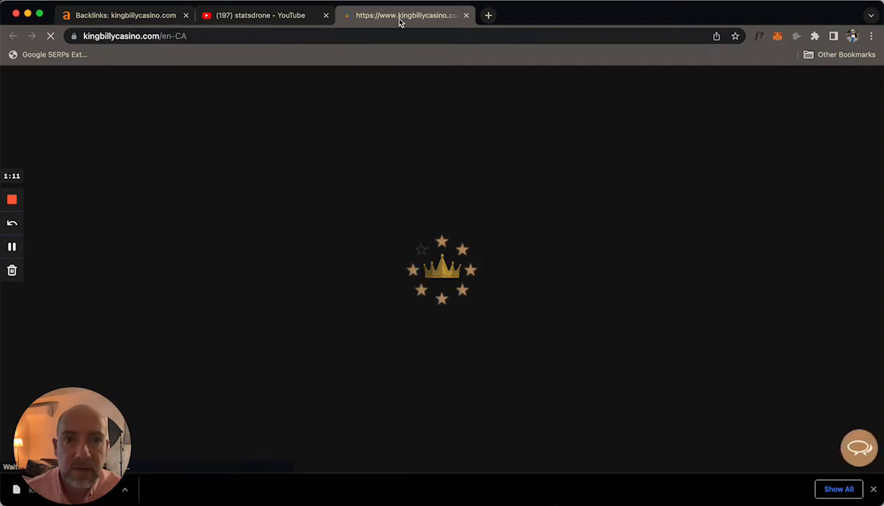